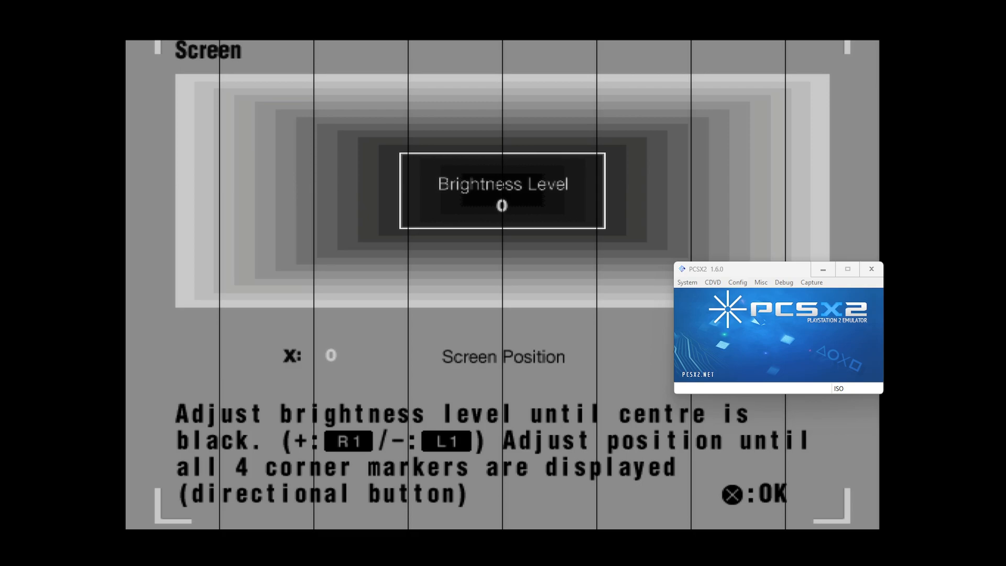
mouse_move(728, 268)
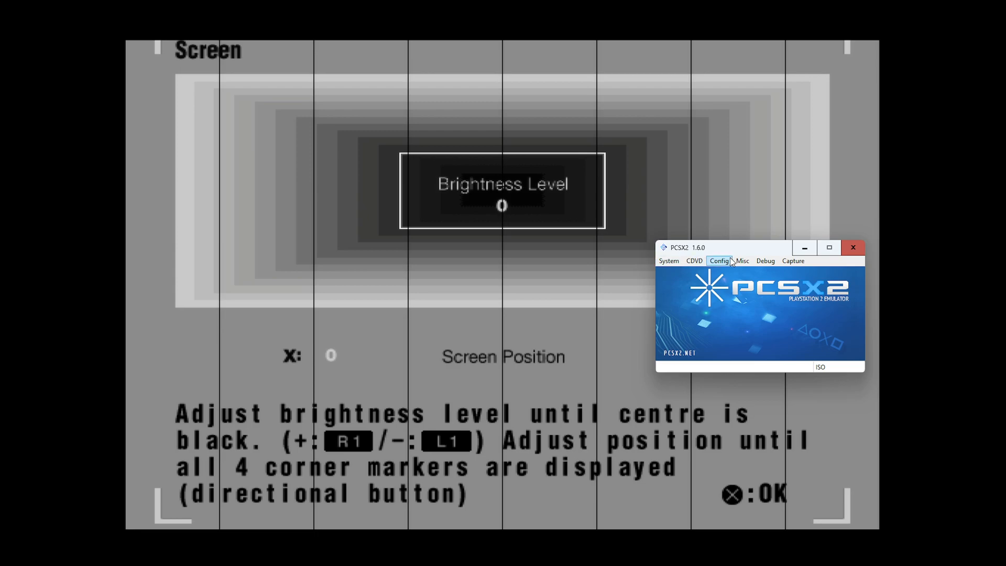
- Reach the GSdx plugin settings to raise Internal Resolution to 3x Native (~1080p)
click(719, 261)
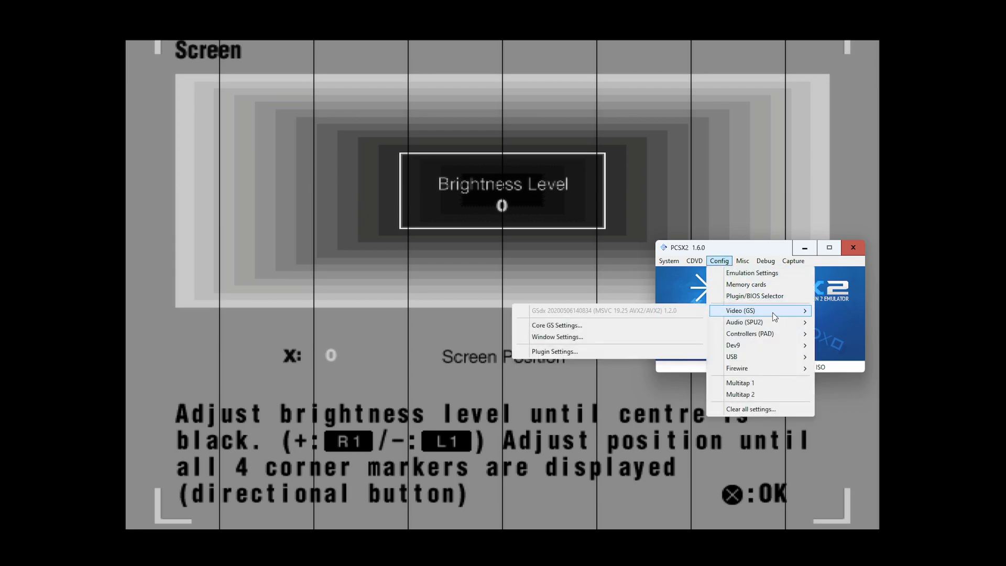
click(555, 324)
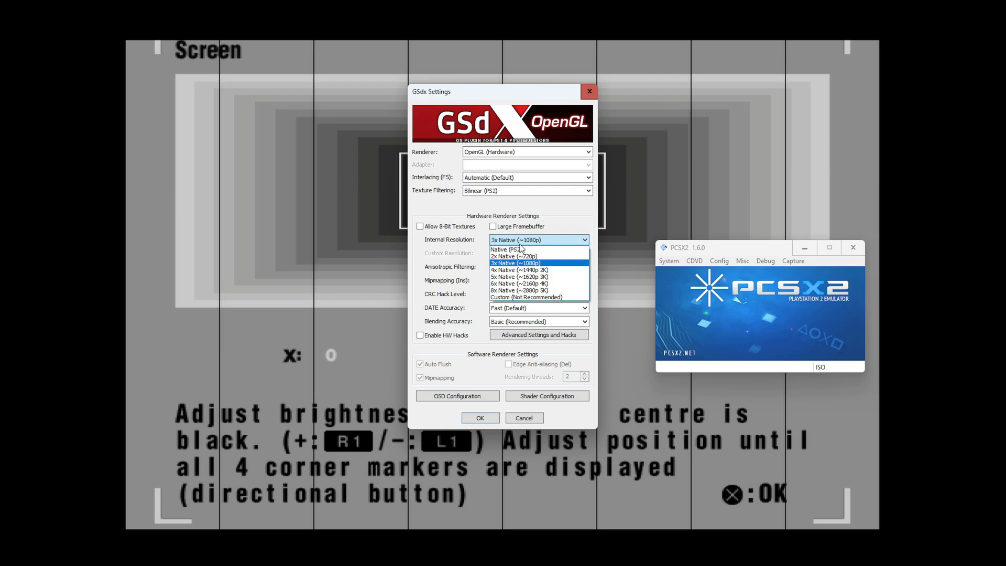
mouse_move(534, 249)
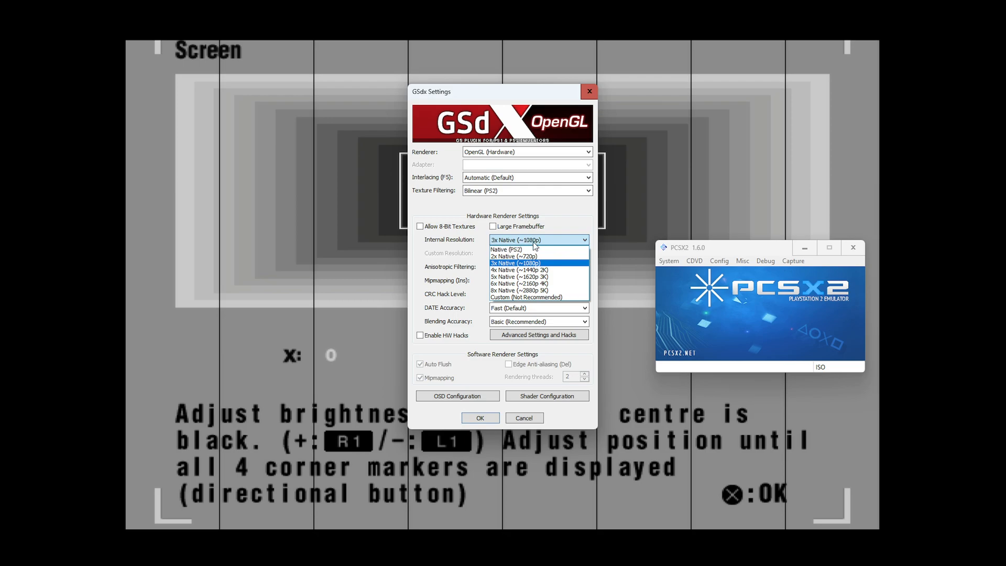
mouse_move(507, 249)
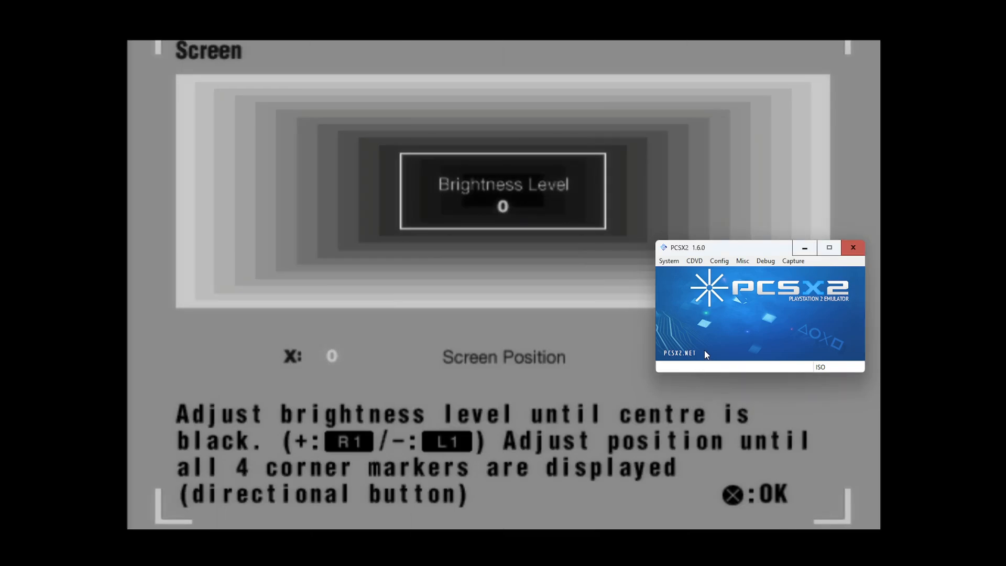
mouse_move(698, 326)
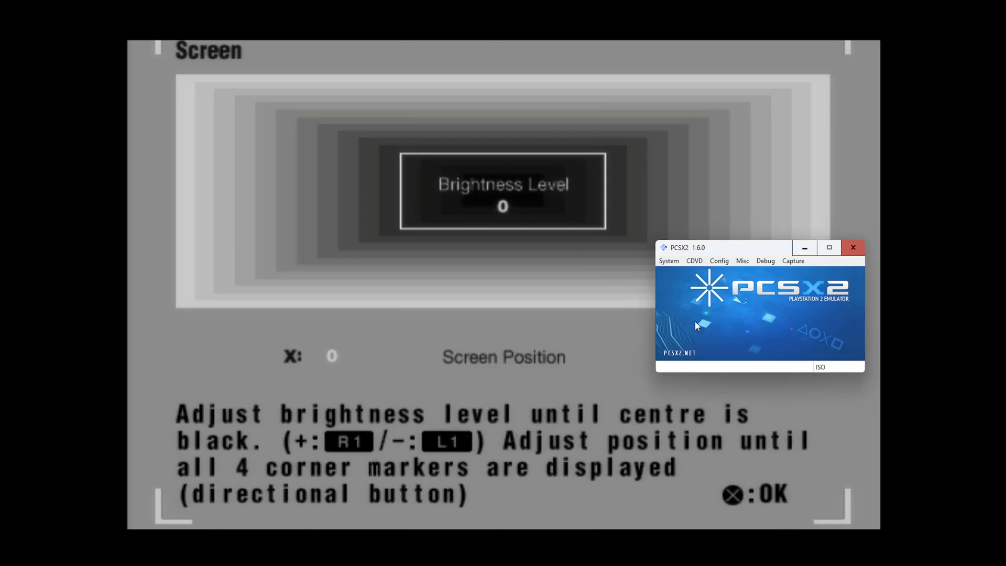
- Return to the GSdx plugin settings and revert the resolution so the vertical lines reappear
click(719, 261)
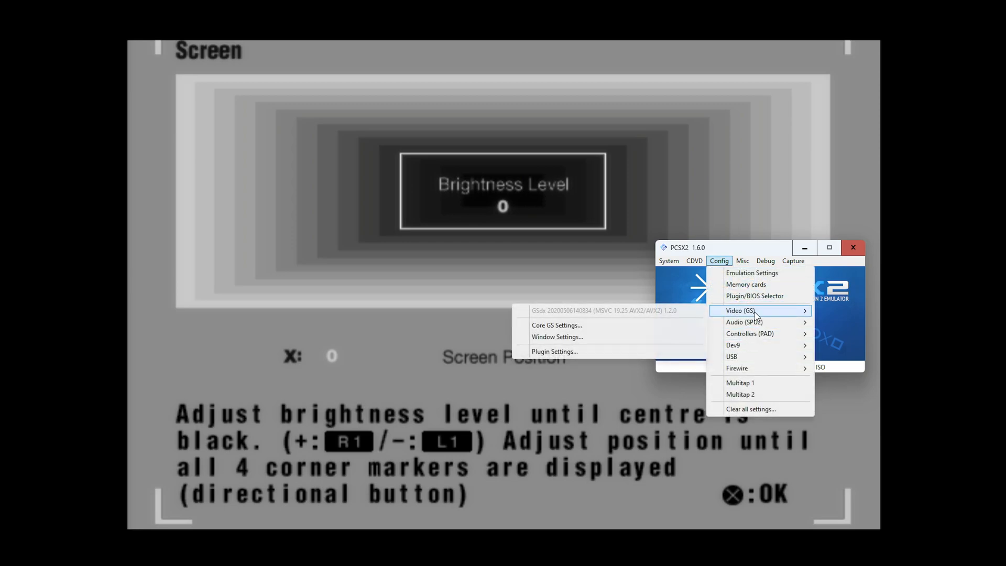
click(556, 325)
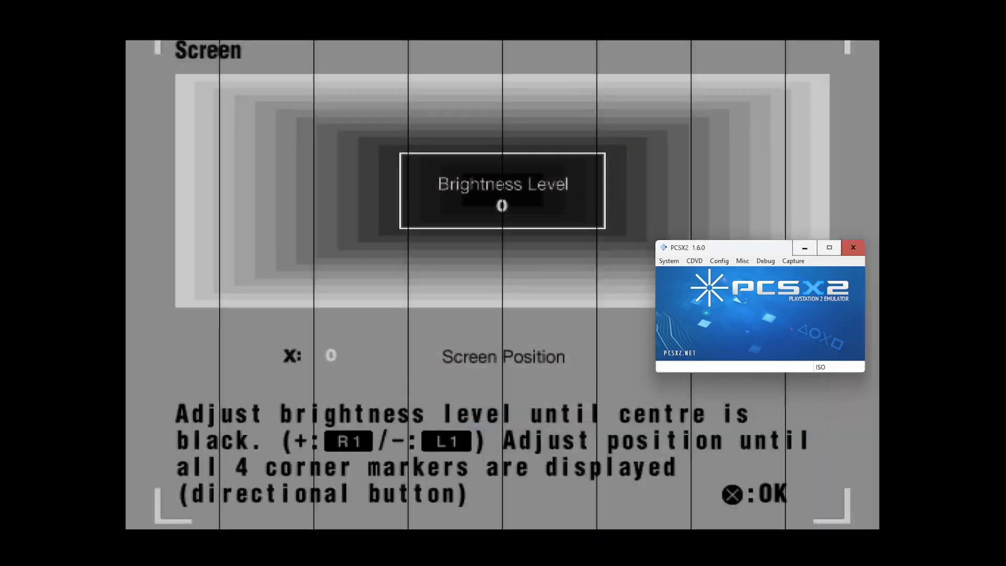
mouse_move(739, 312)
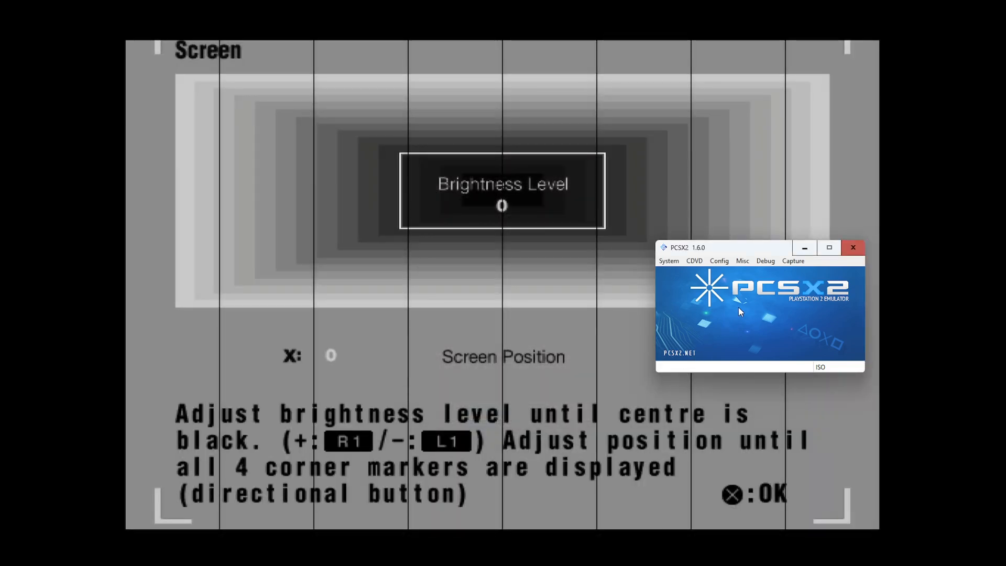
- Enable HW Hacks with Align Sprite and Merge Sprite ticked, confirming both dialogs
click(719, 261)
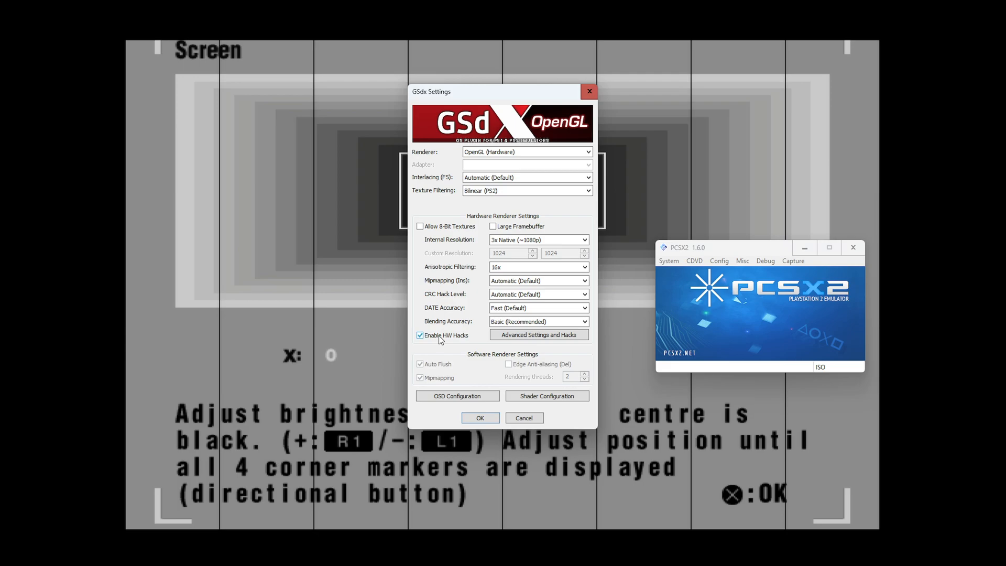
mouse_move(453, 340)
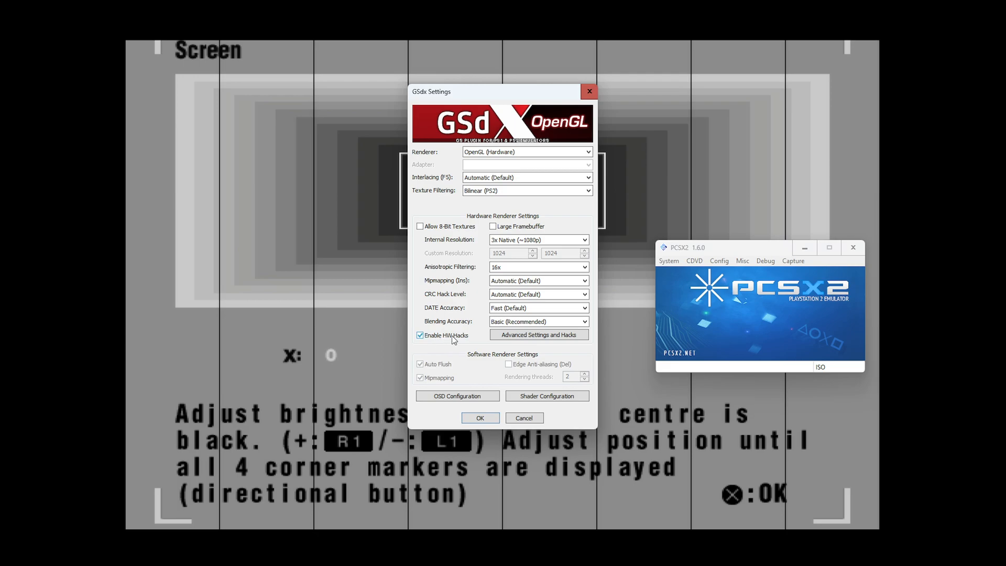
mouse_move(538, 334)
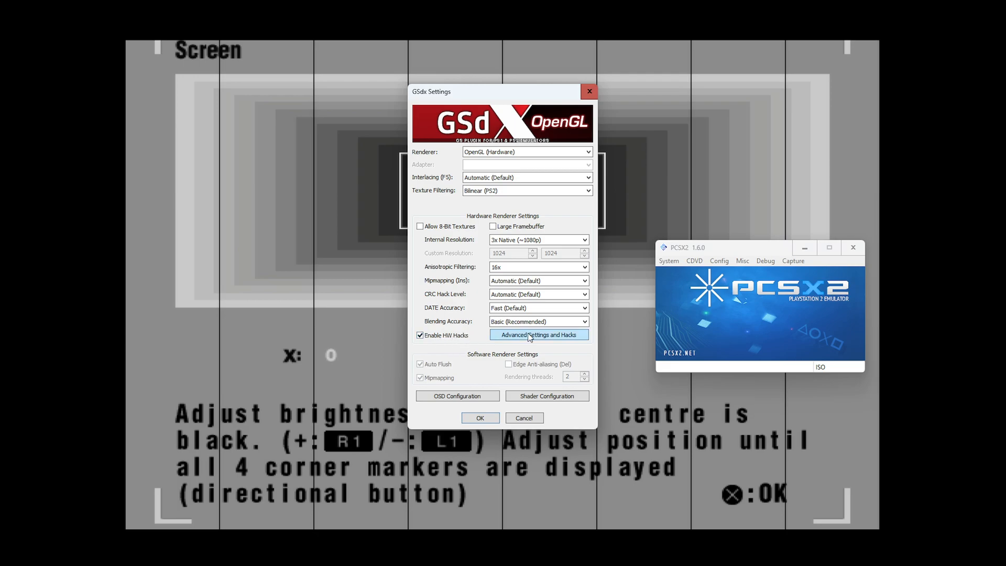
click(539, 335)
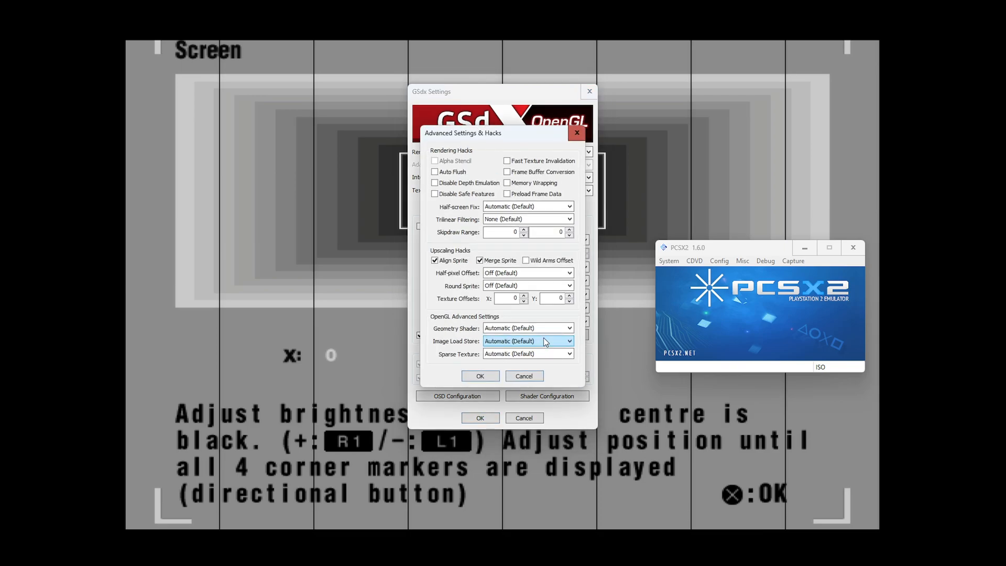
mouse_move(456, 267)
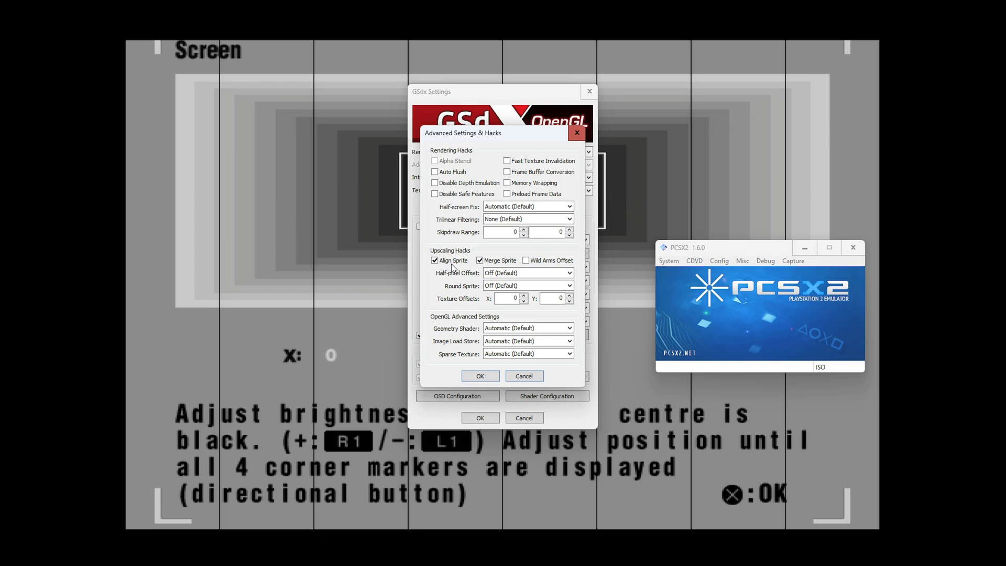
click(479, 375)
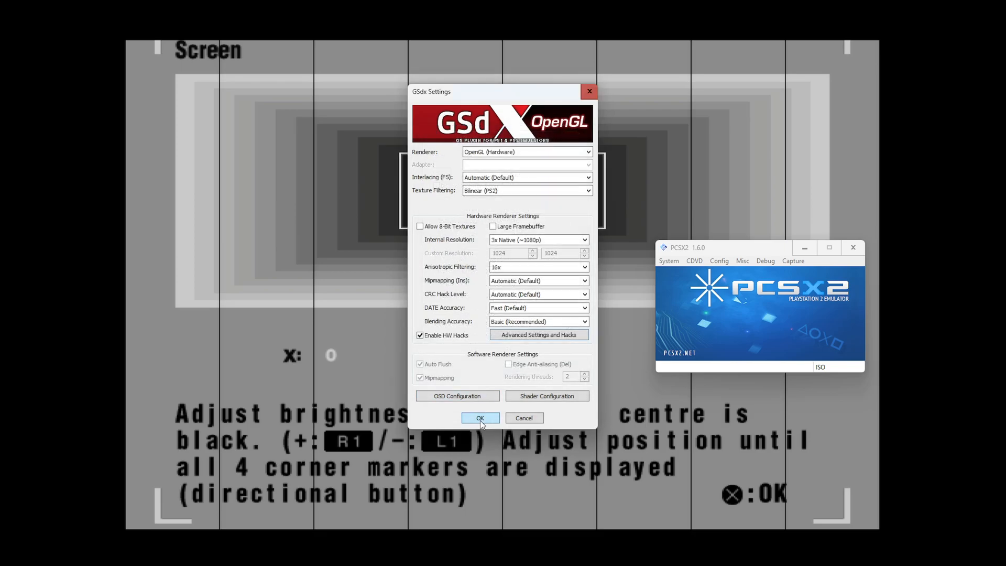
click(480, 418)
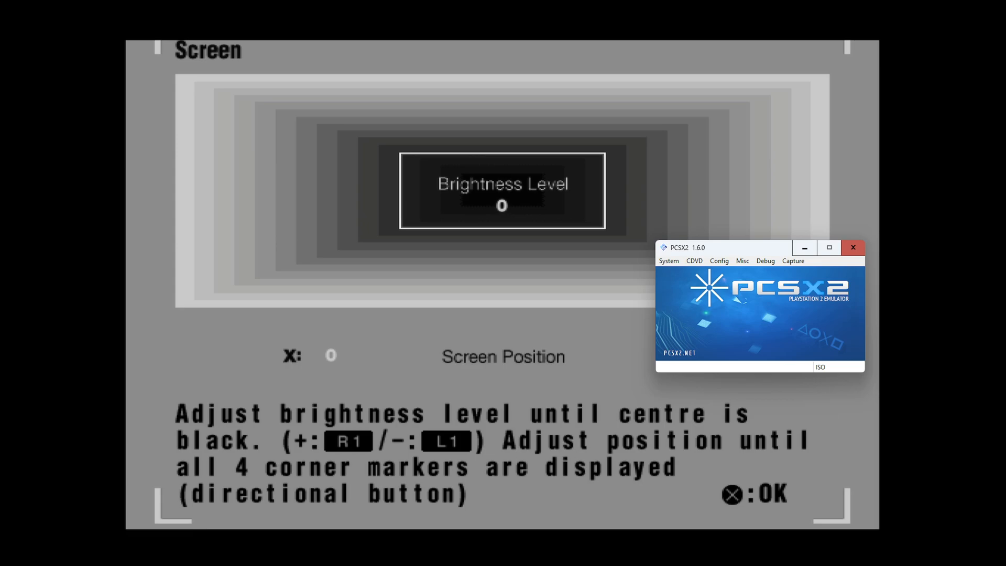